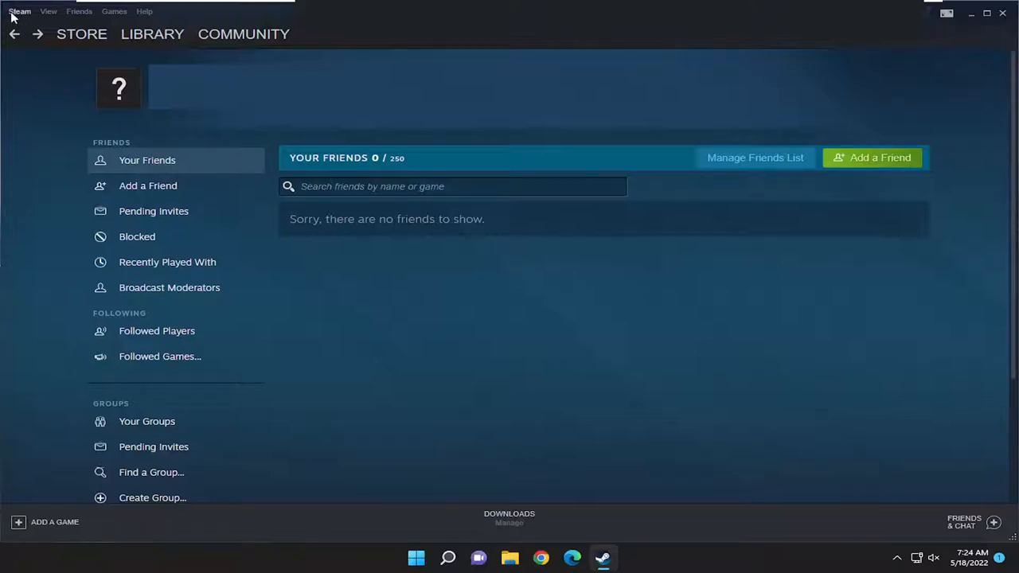
- Open Steam Settings from the Steam menu to reach the In-Game options
{"action": "left_click", "coordinate": [19, 10]}
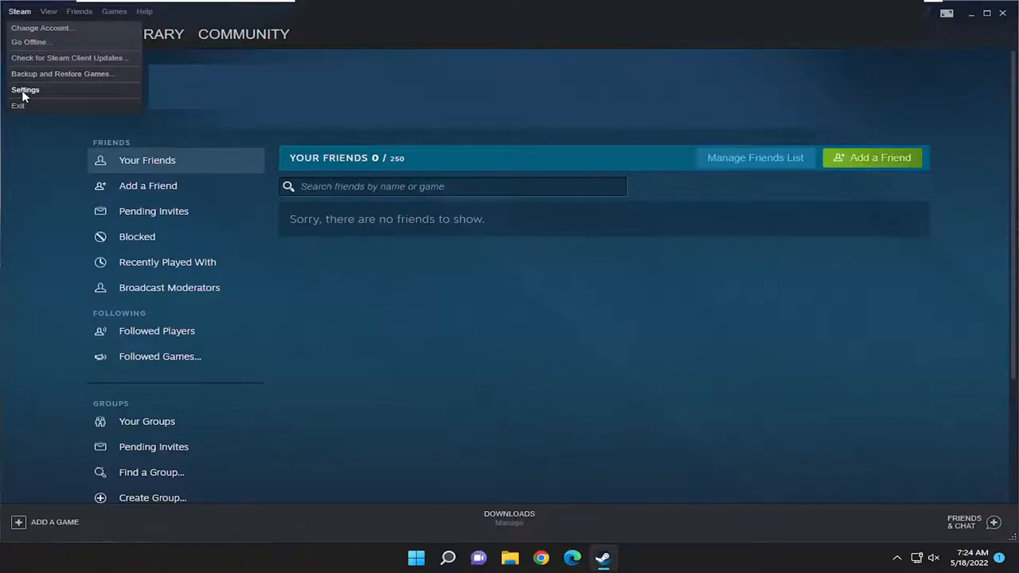
{"action": "left_click", "coordinate": [26, 89]}
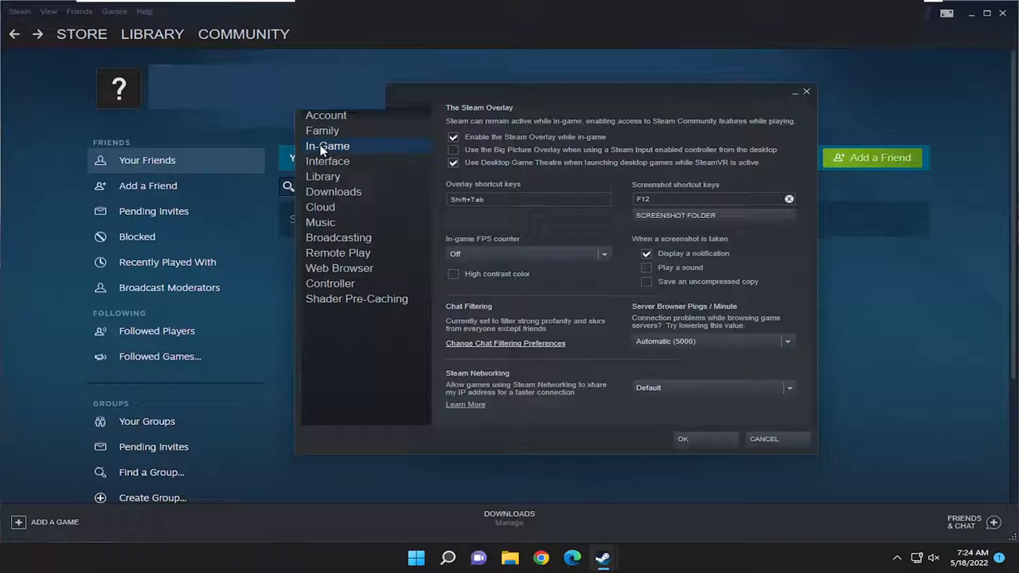
{"action": "mouse_move", "coordinate": [404, 160]}
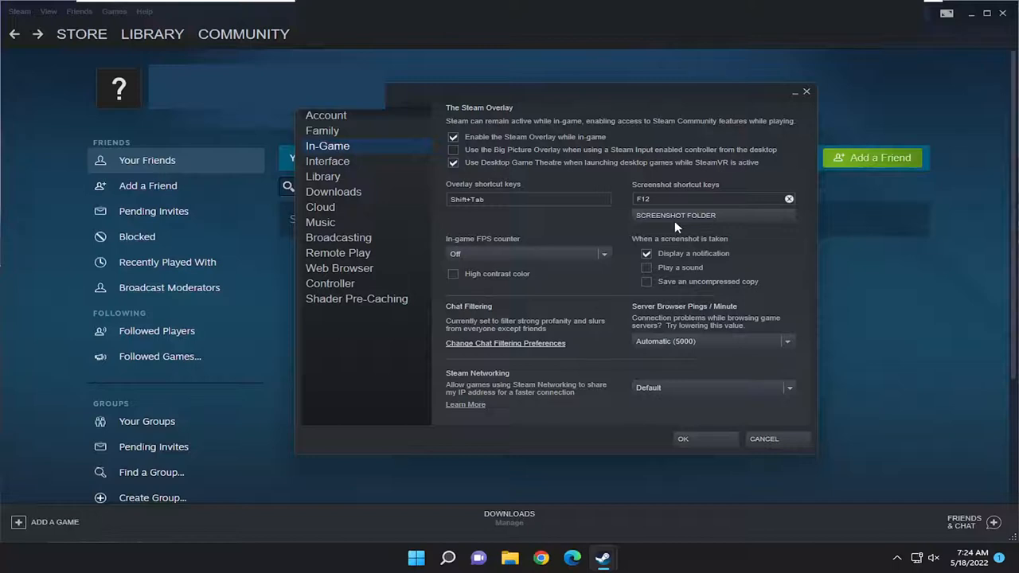
- Open the external screenshot folder chooser from the In-Game page's SCREENSHOT FOLDER button
{"action": "left_click", "coordinate": [674, 215]}
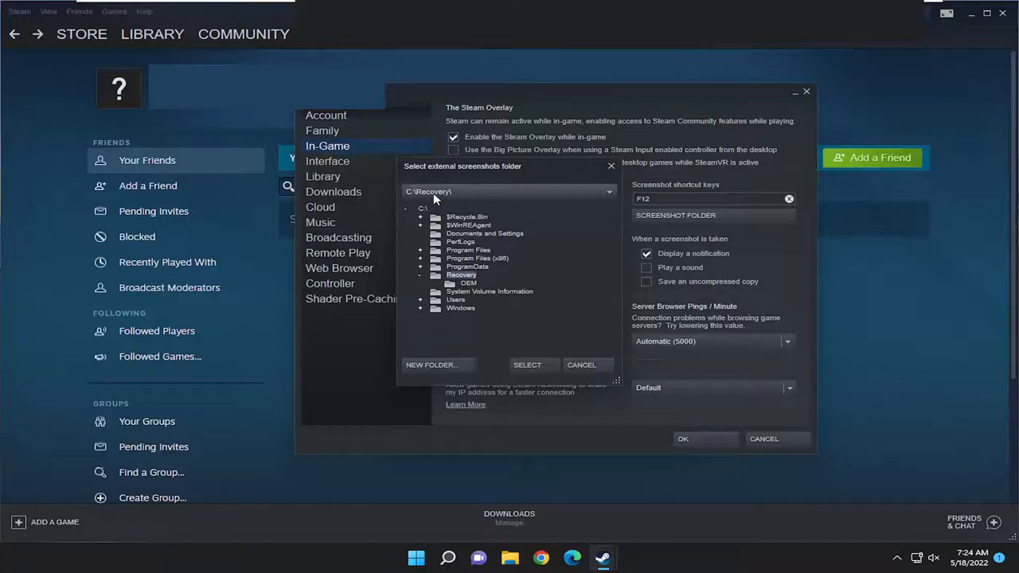
{"action": "mouse_move", "coordinate": [446, 201]}
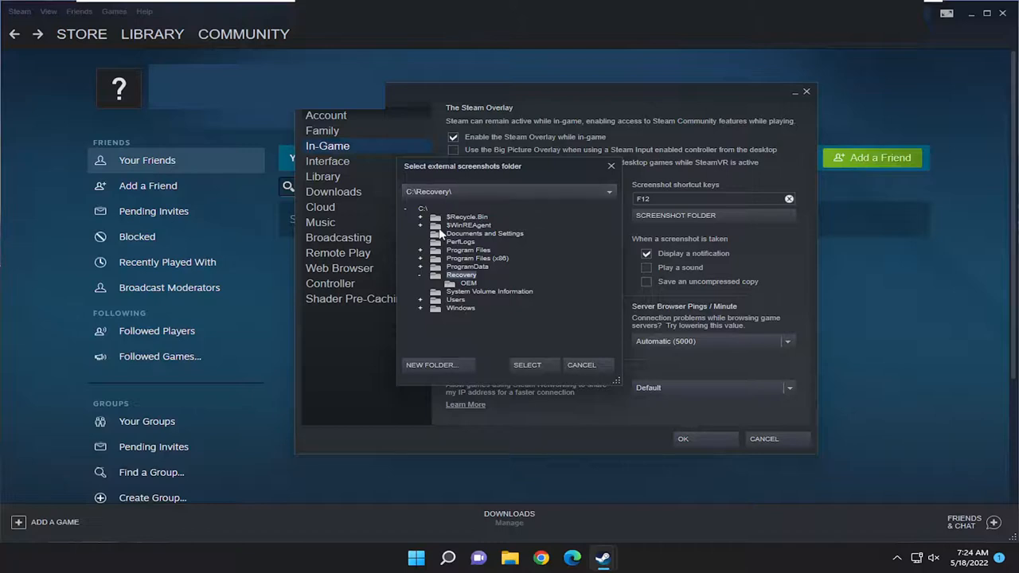
- Expand Users and select the profile's Documents folder as the screenshots location
{"action": "left_click", "coordinate": [420, 299]}
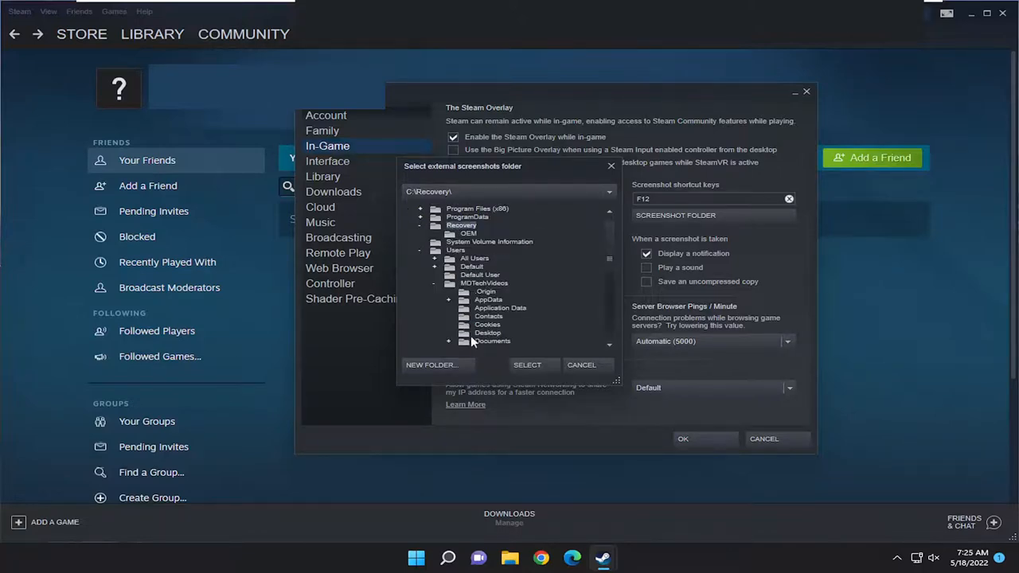
{"action": "left_click", "coordinate": [492, 341]}
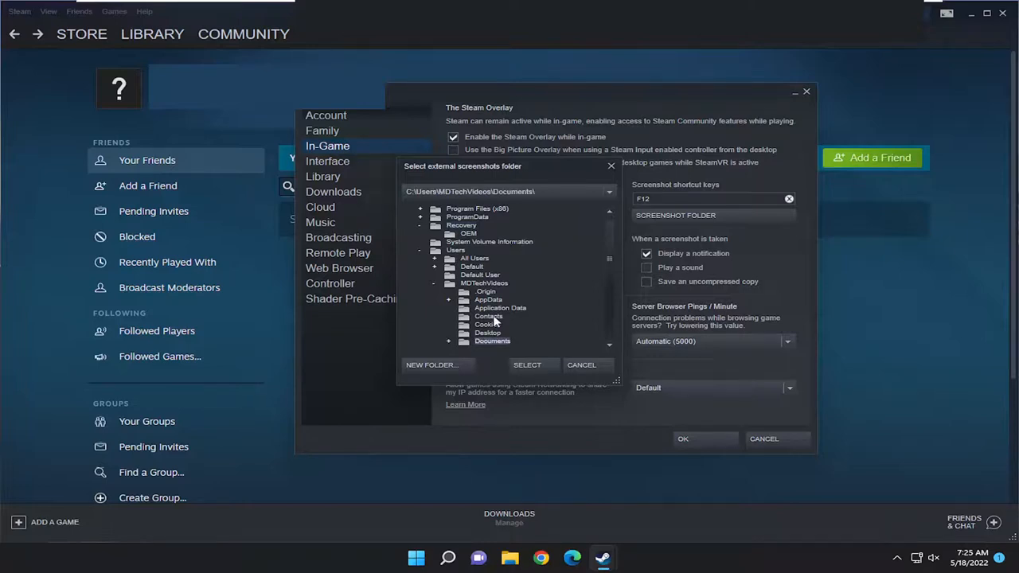